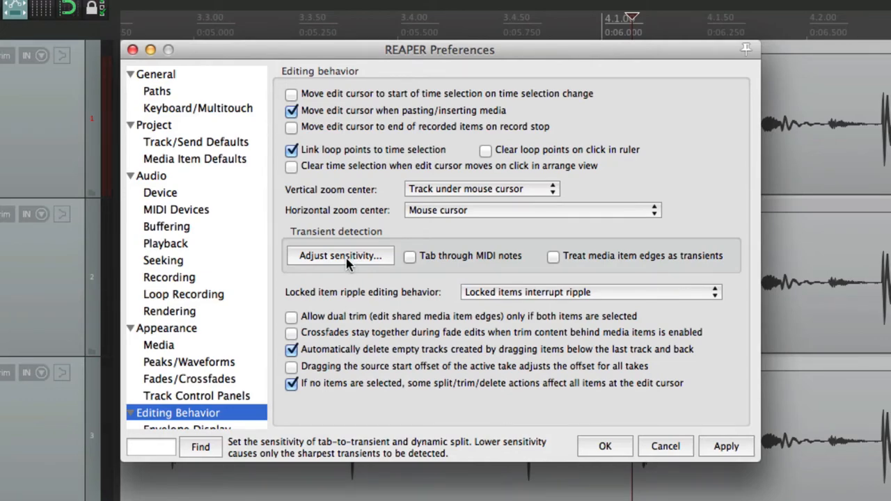
- In Adjust sensitivity, set transient Sensitivity to 84.5% and Threshold to -32.8 dB
{"action": "left_click", "coordinate": [339, 256]}
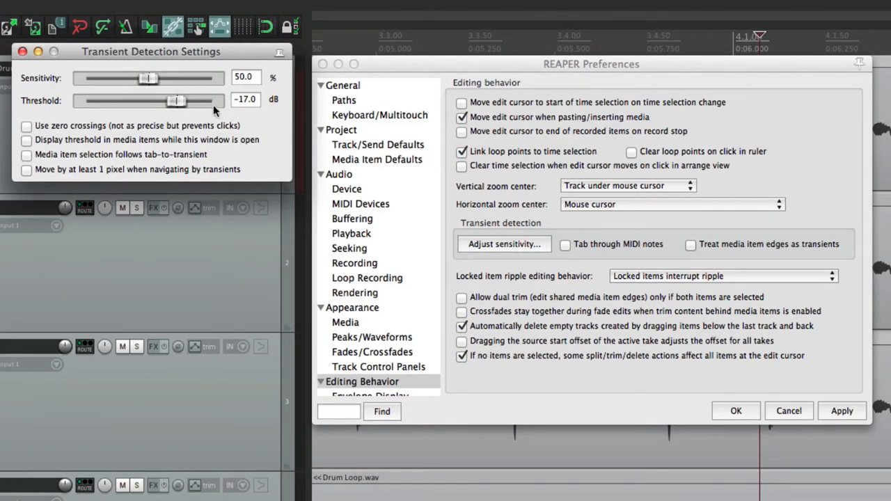
{"action": "mouse_move", "coordinate": [80, 59]}
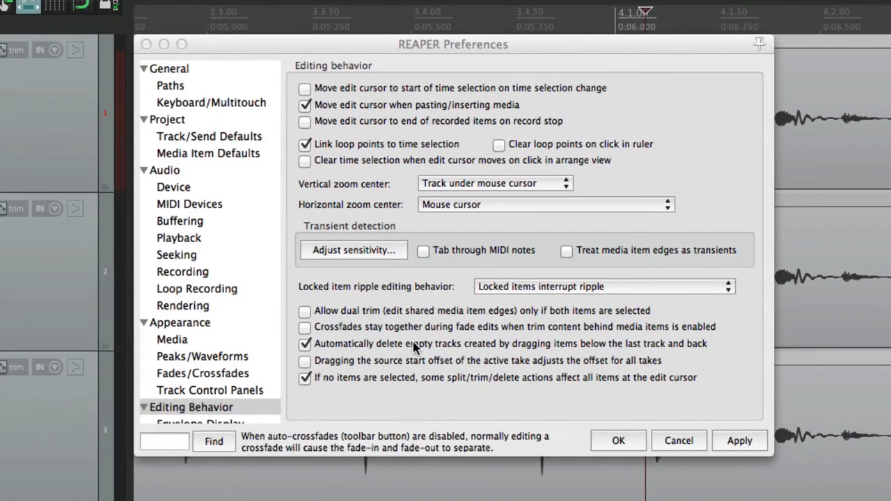
{"action": "left_click", "coordinate": [190, 407]}
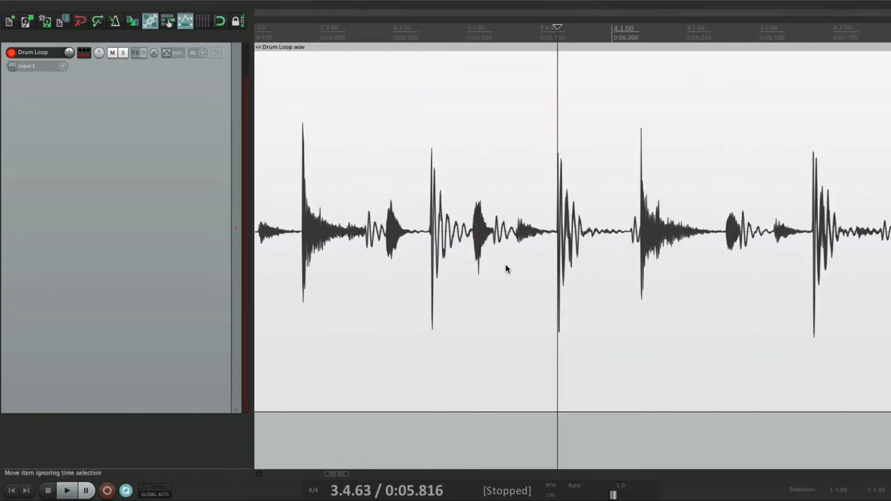
{"action": "mouse_move", "coordinate": [660, 231]}
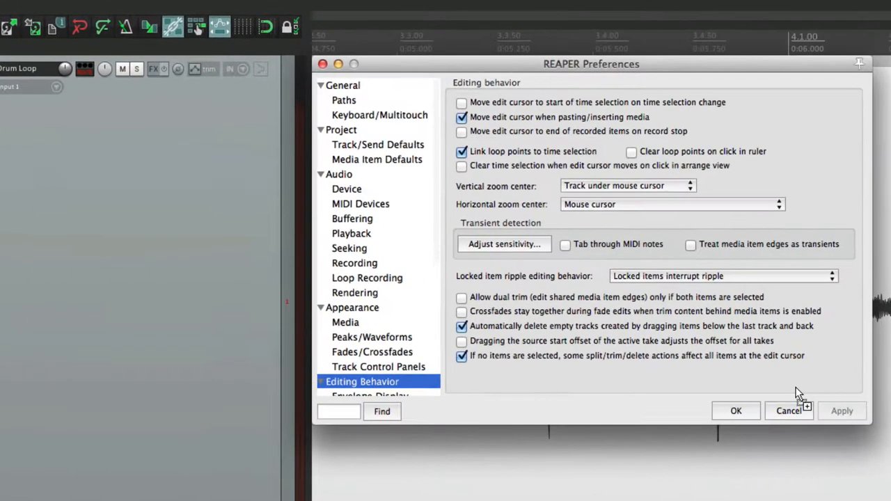
{"action": "left_click", "coordinate": [503, 245]}
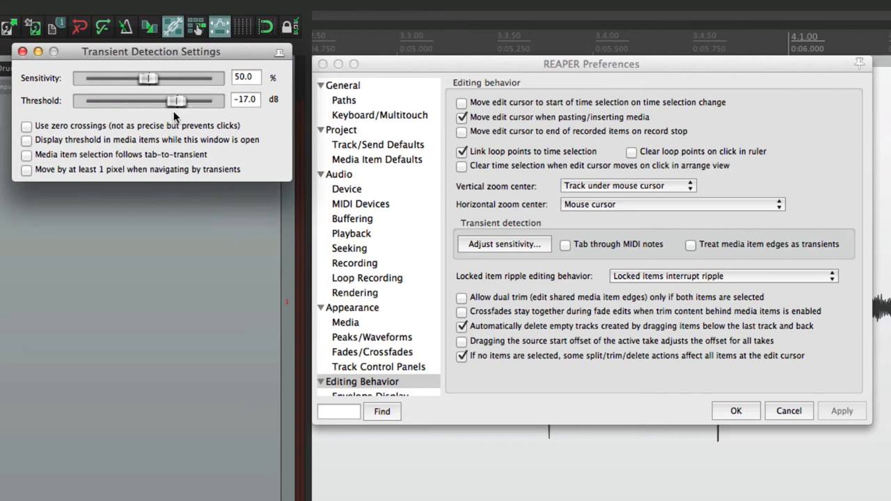
{"action": "left_click_drag", "start_coordinate": [148, 78], "coordinate": [193, 78]}
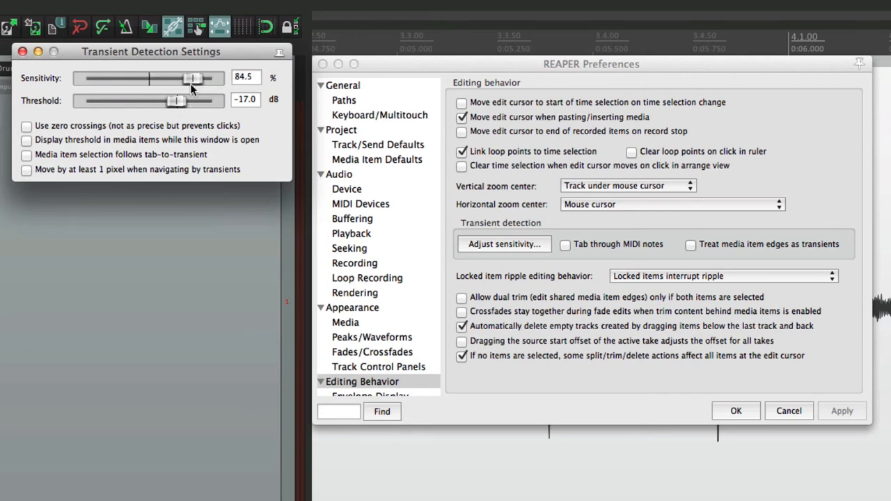
{"action": "left_click_drag", "start_coordinate": [171, 100], "coordinate": [115, 100]}
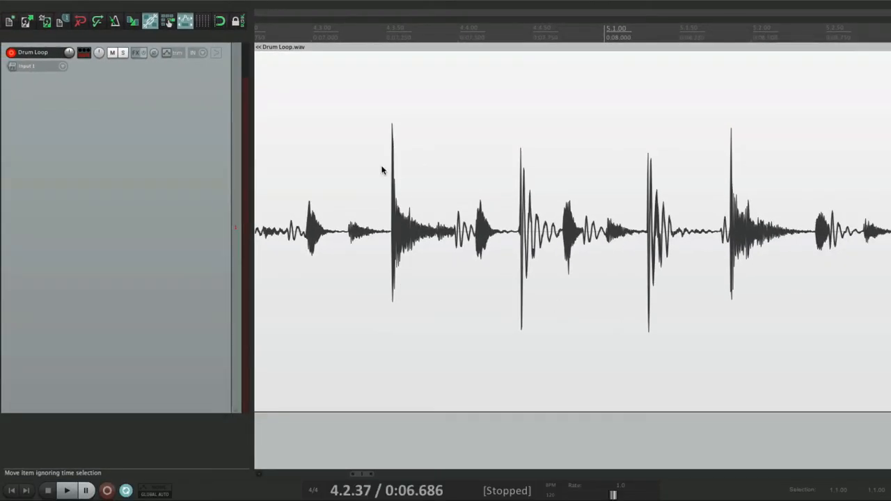
{"action": "left_click", "coordinate": [378, 31]}
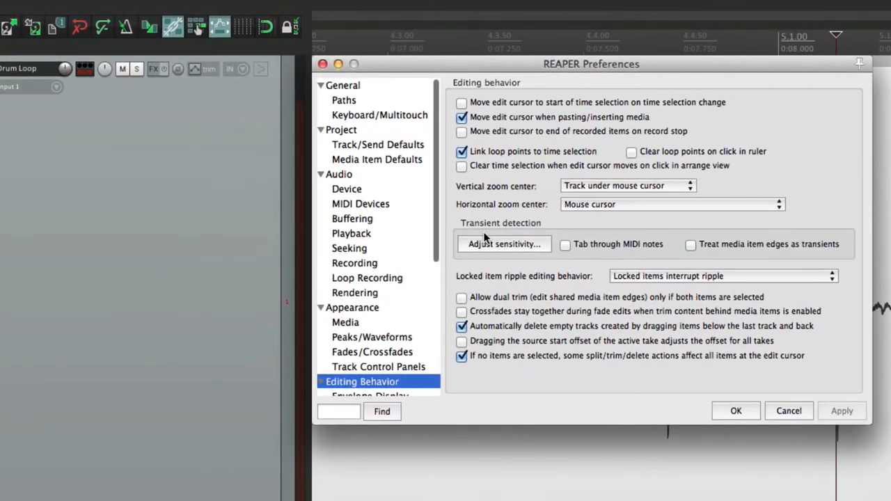
{"action": "left_click", "coordinate": [504, 244]}
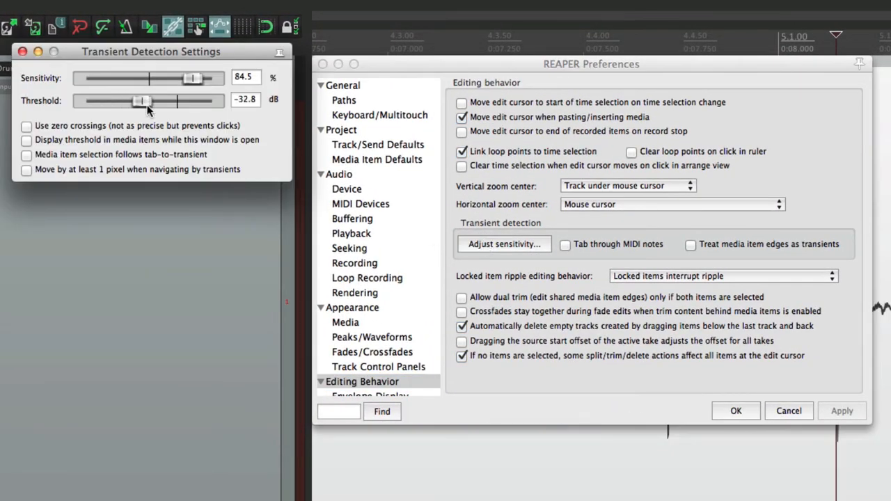
{"action": "left_click", "coordinate": [28, 54]}
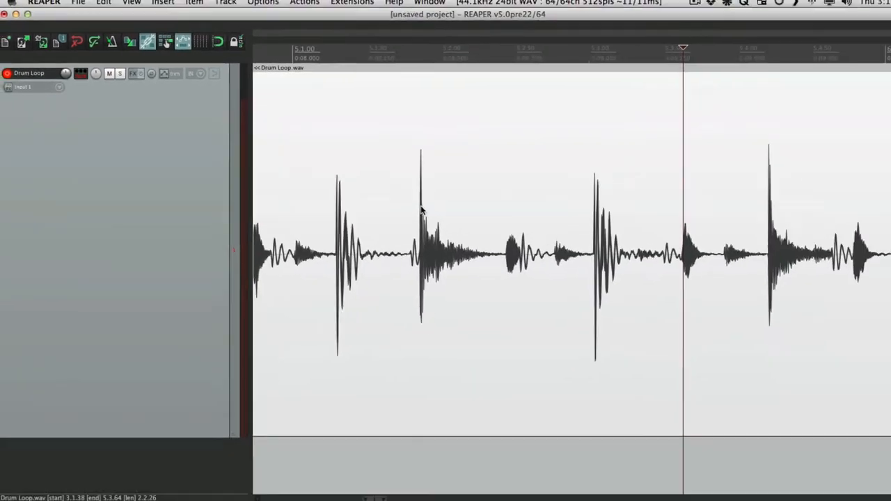
- Open Dynamic Split and follow its Set transient sensitivity link to Editing Behavior
{"action": "left_click", "coordinate": [128, 5]}
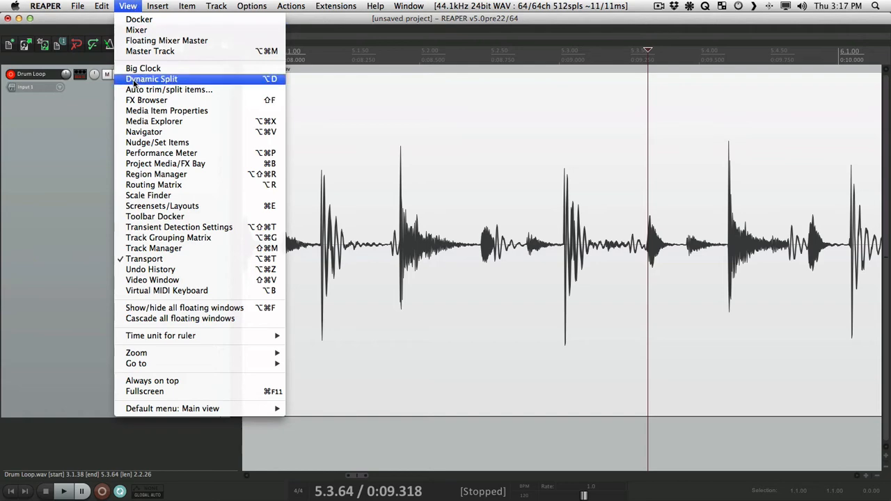
{"action": "left_click", "coordinate": [151, 79]}
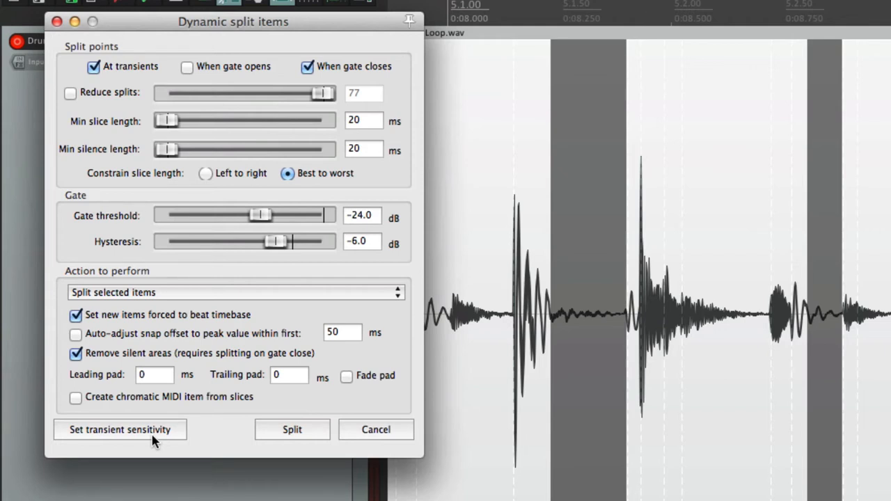
{"action": "left_click", "coordinate": [119, 430]}
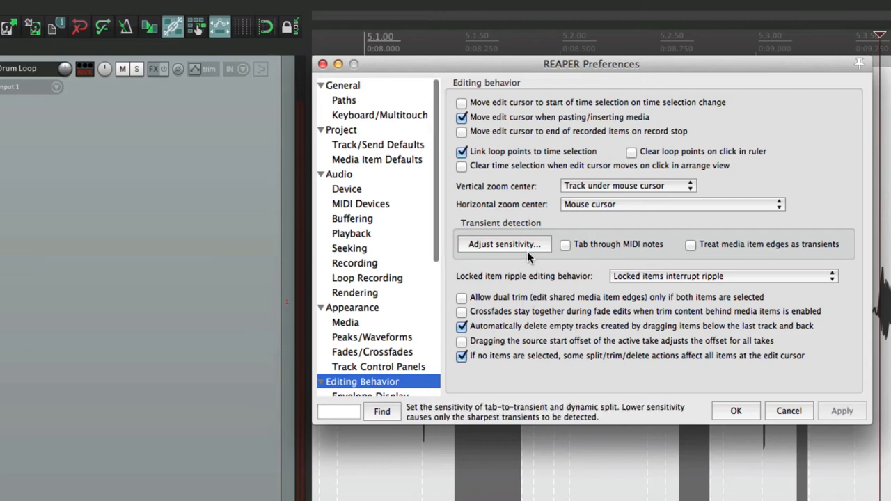
- Close Preferences and split the Drum Loop item at the bar 7 drum hit
{"action": "left_click", "coordinate": [504, 244]}
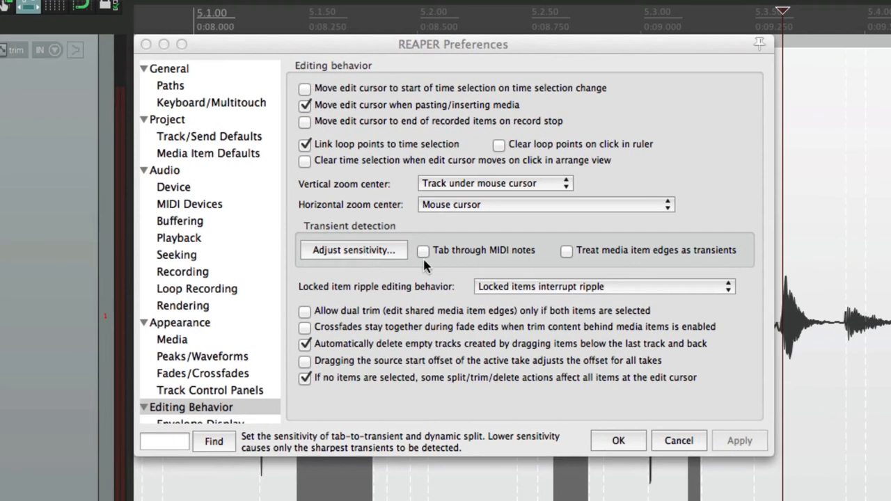
{"action": "mouse_move", "coordinate": [692, 255]}
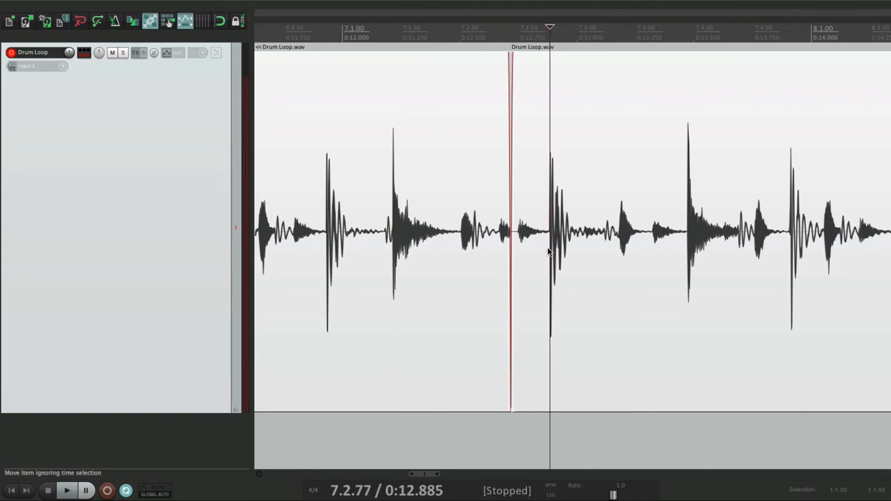
{"action": "mouse_move", "coordinate": [506, 255]}
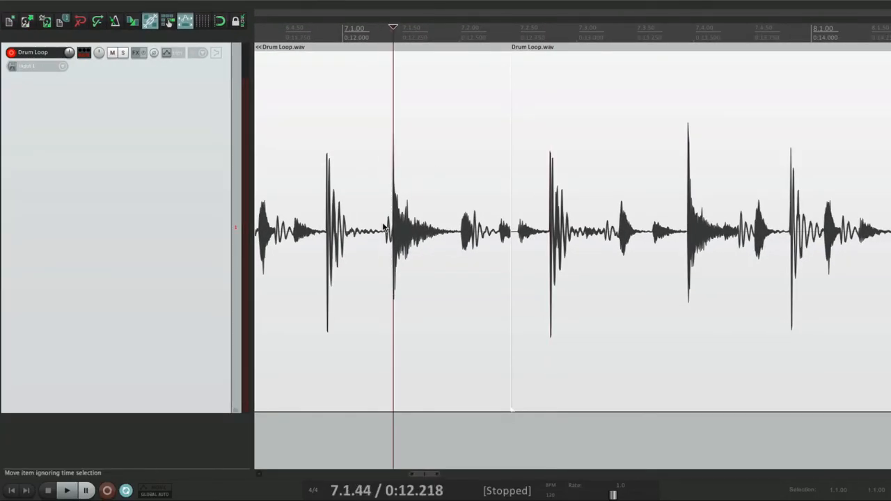
{"action": "left_click", "coordinate": [510, 28]}
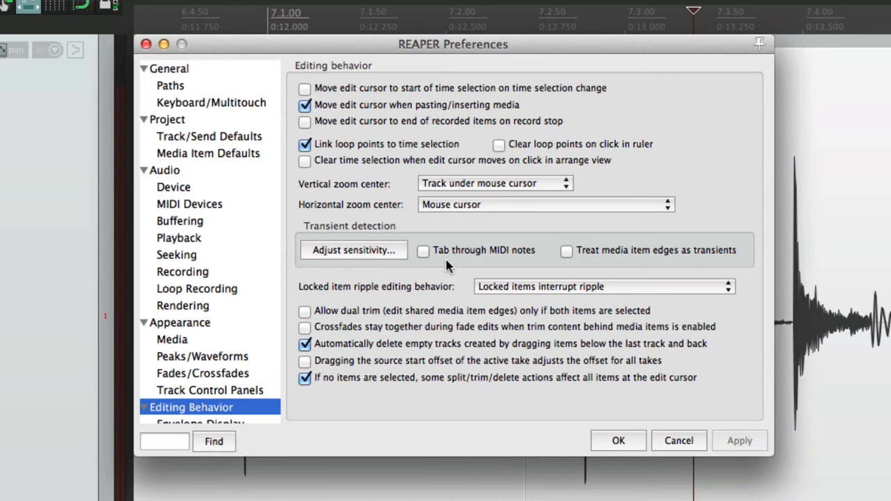
{"action": "mouse_move", "coordinate": [439, 266]}
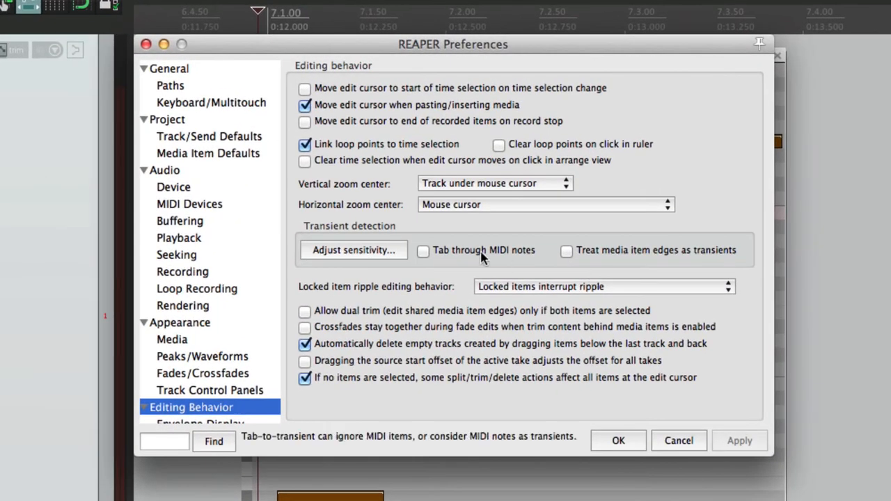
- Tick 'Tab through MIDI notes' and view the untitled MIDI item
{"action": "left_click", "coordinate": [423, 250]}
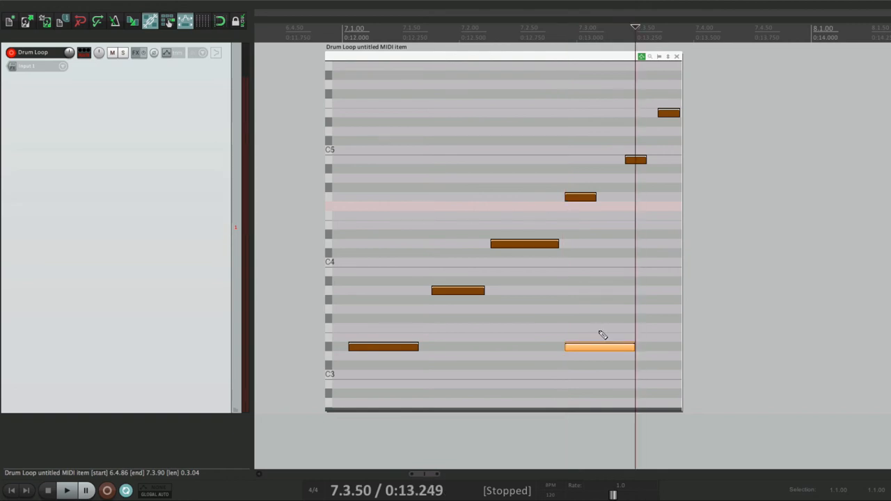
{"action": "mouse_move", "coordinate": [605, 346]}
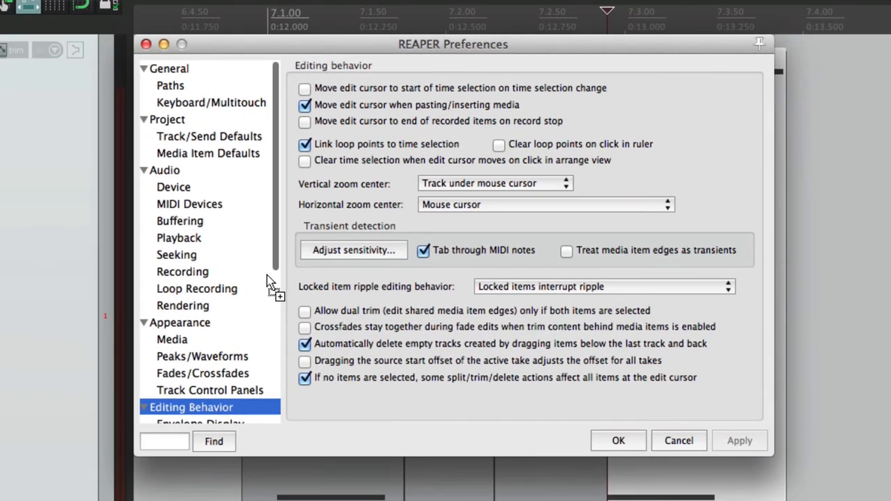
- Untick 'Tab through MIDI notes' in Editing Behavior preferences
{"action": "left_click", "coordinate": [421, 250]}
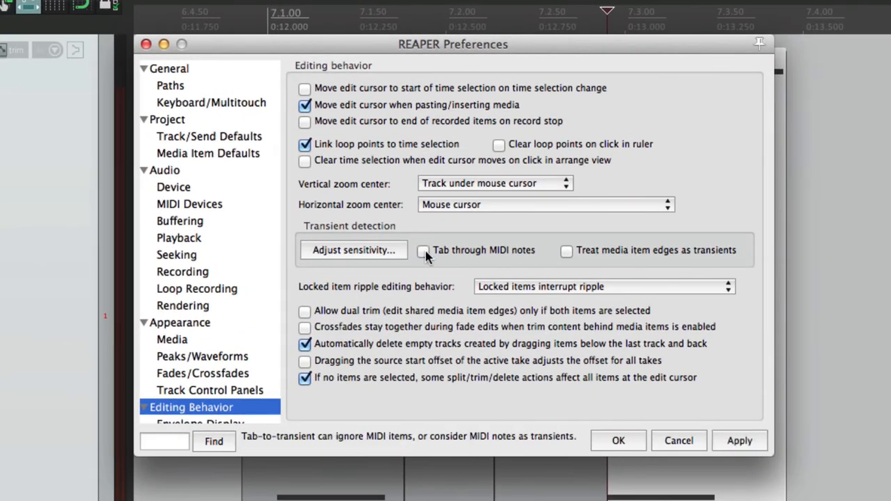